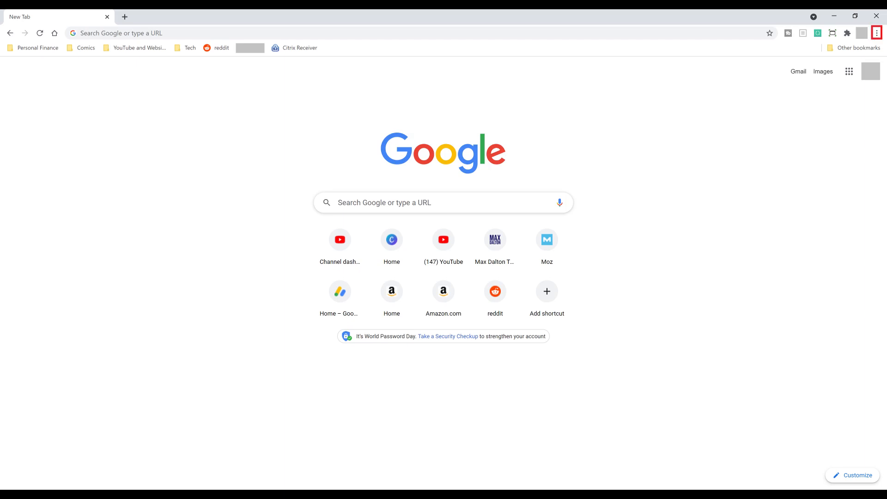
Reveal the Extensions entry under More tools in Chrome's main menu.
{"action": "left_click", "coordinate": [878, 24]}
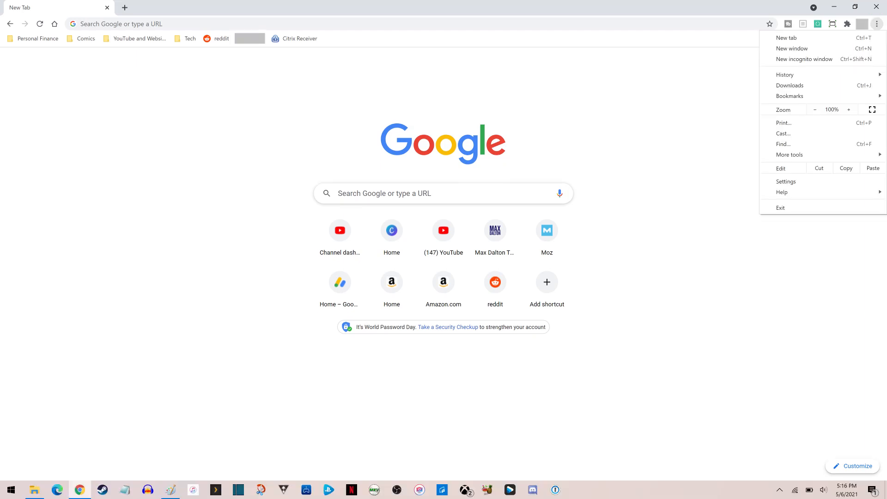
{"action": "left_click", "coordinate": [790, 154]}
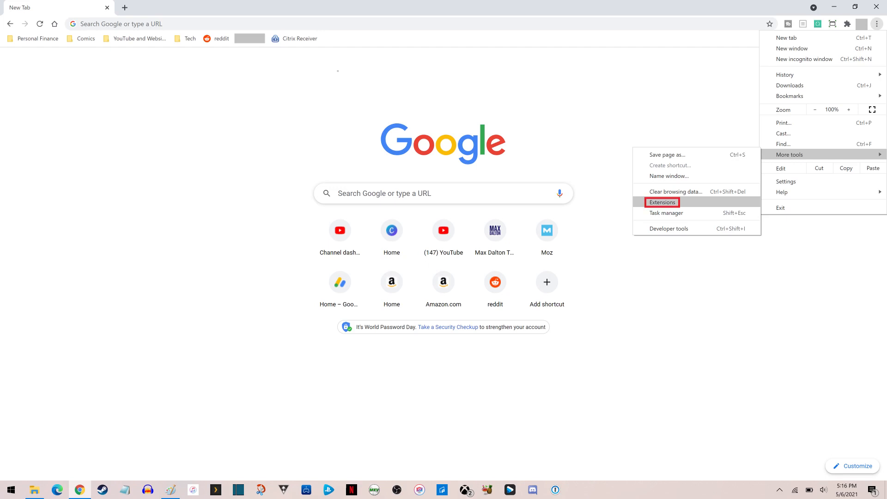
Remove the Window Resizer extension from the extensions page and confirm the uninstall.
{"action": "left_click", "coordinate": [662, 202]}
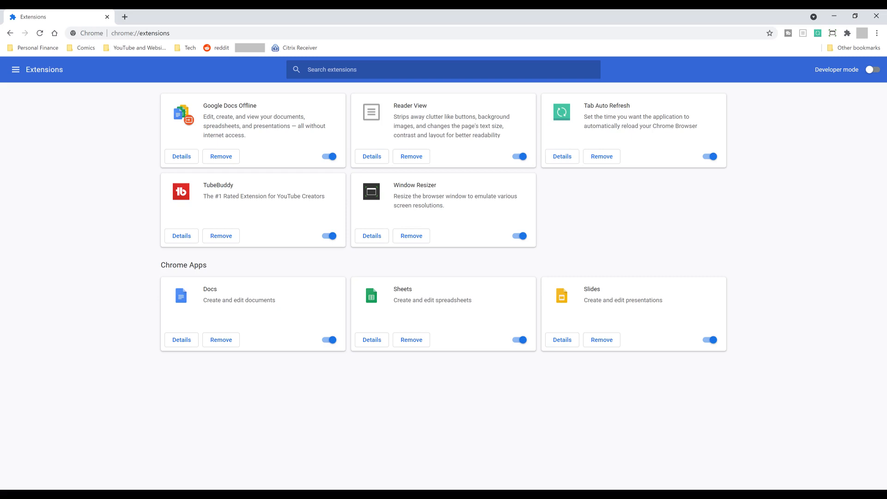
{"action": "mouse_move", "coordinate": [411, 236]}
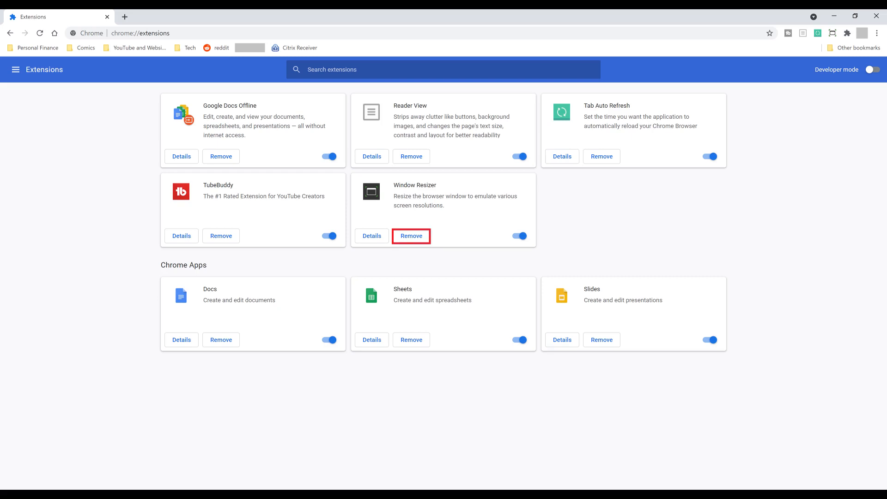
{"action": "left_click", "coordinate": [411, 236]}
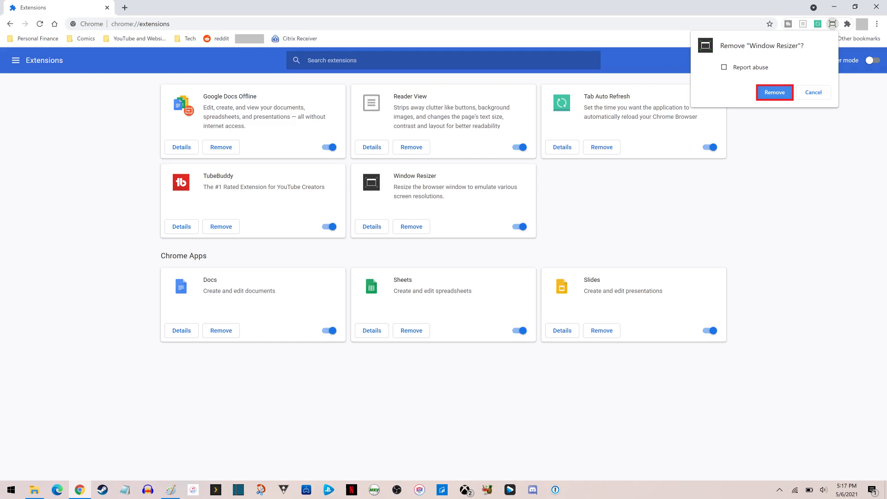
{"action": "left_click", "coordinate": [774, 92]}
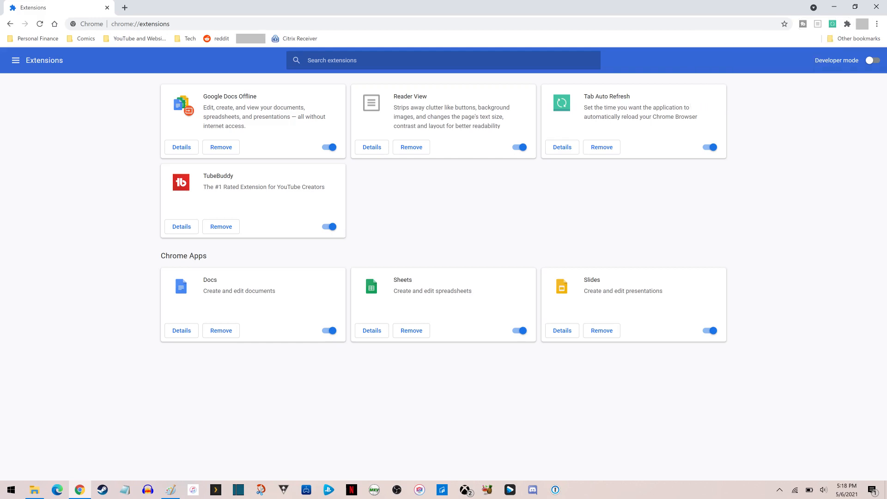